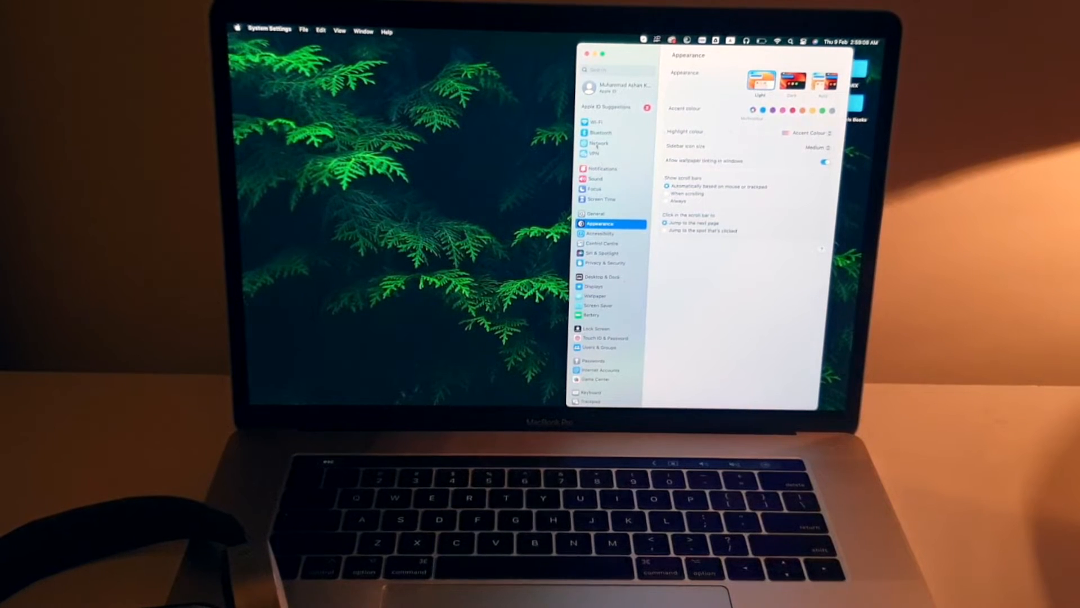
Show the Bluetooth pane with Bluetooth on and the connected device listed.
click(600, 132)
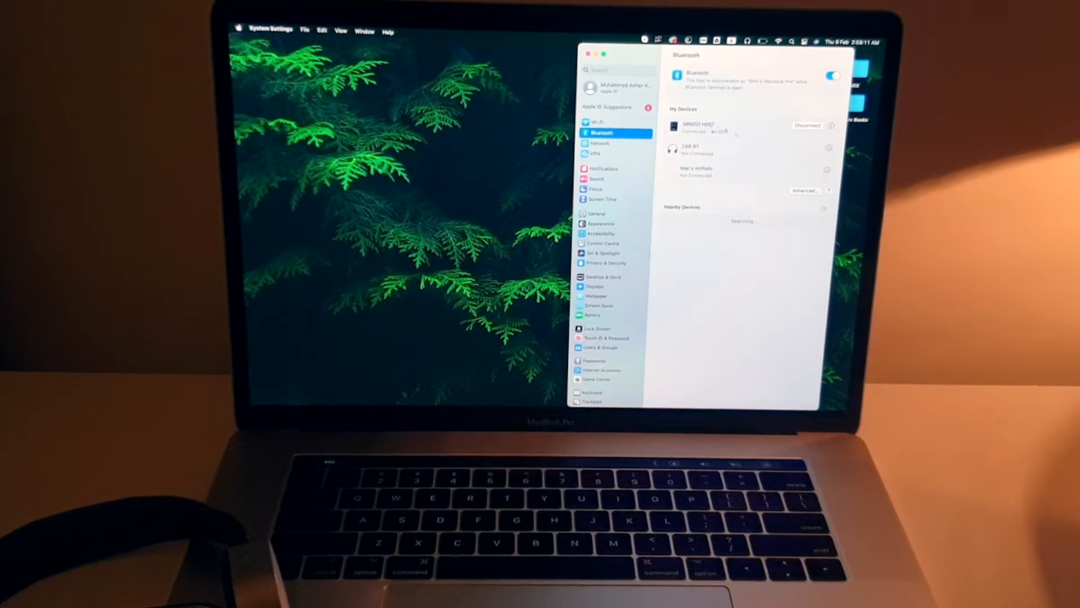